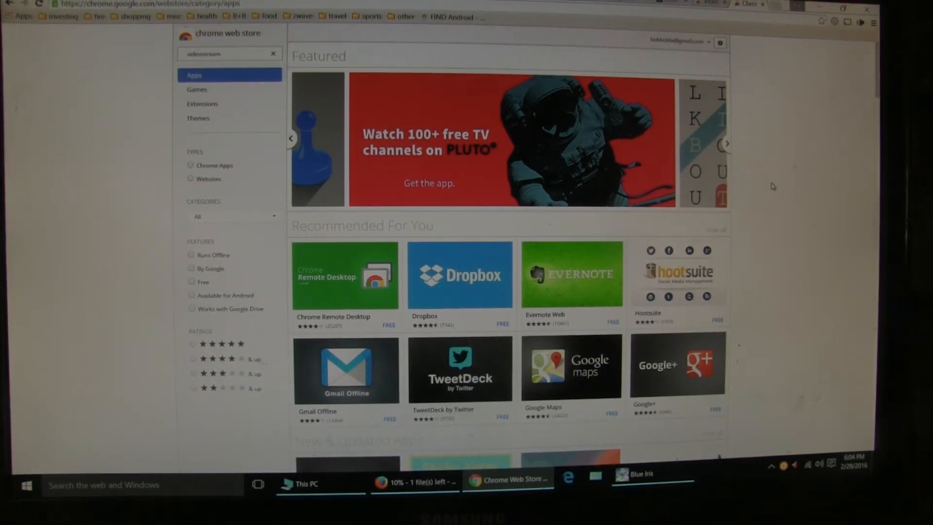
Search the Chrome Web Store for 'videostream', checking the cast-this-tab options along the way.
click(725, 142)
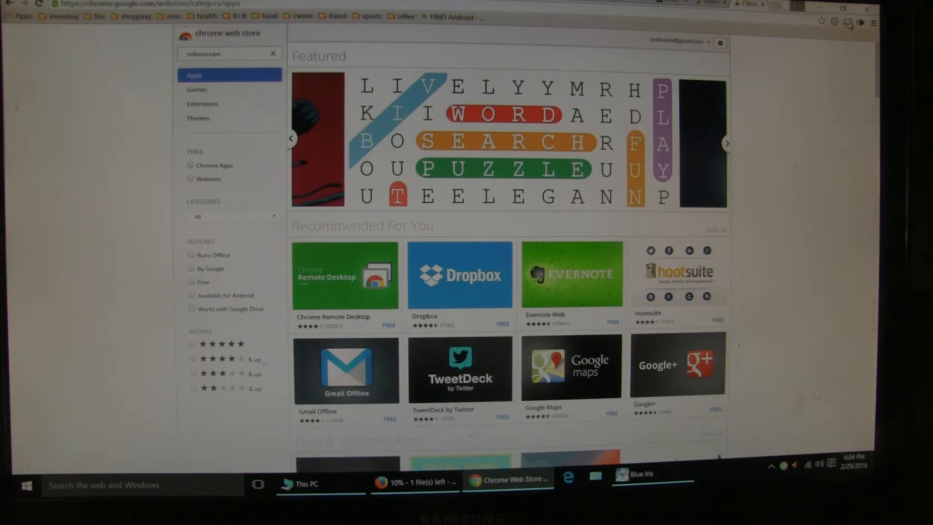
click(726, 143)
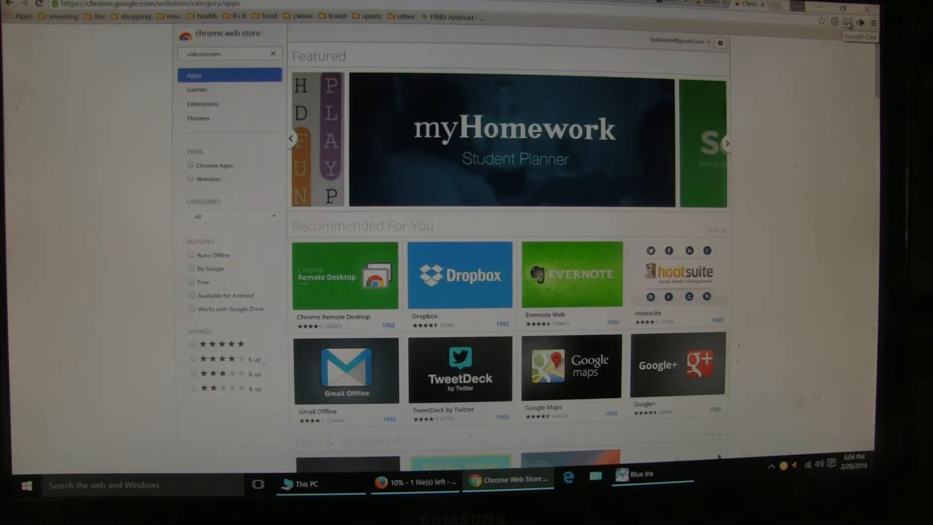
click(846, 23)
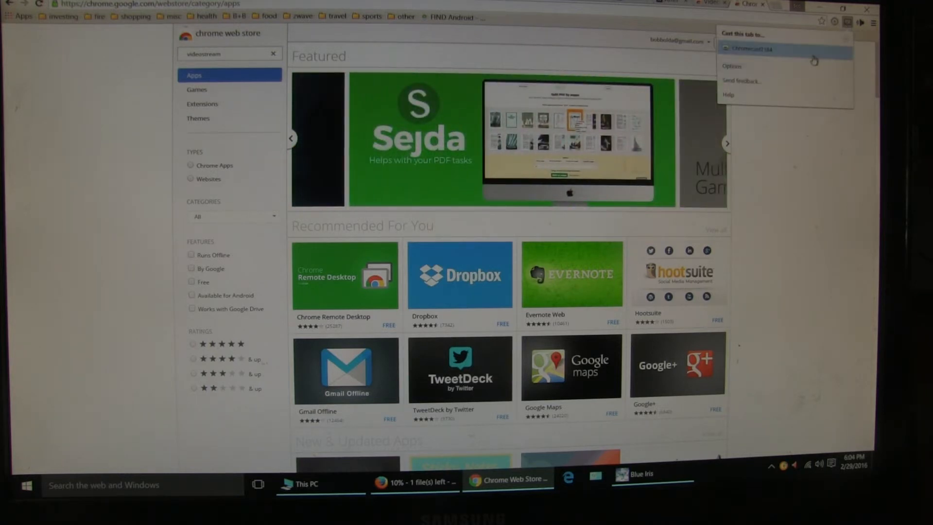
mouse_move(800, 163)
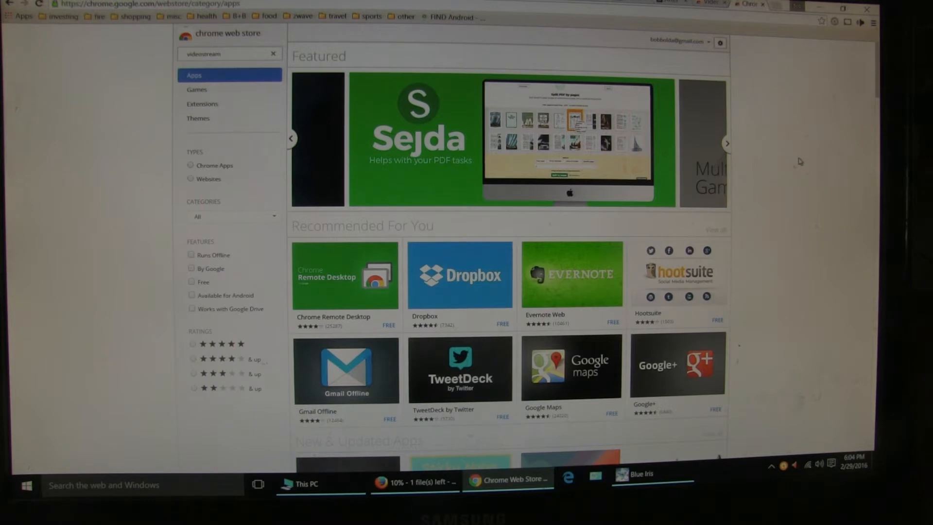
click(727, 143)
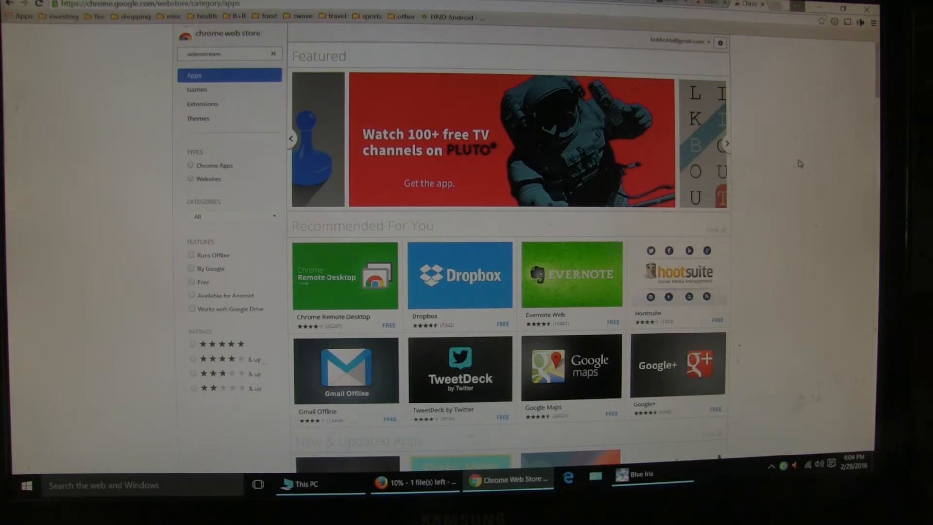
click(726, 143)
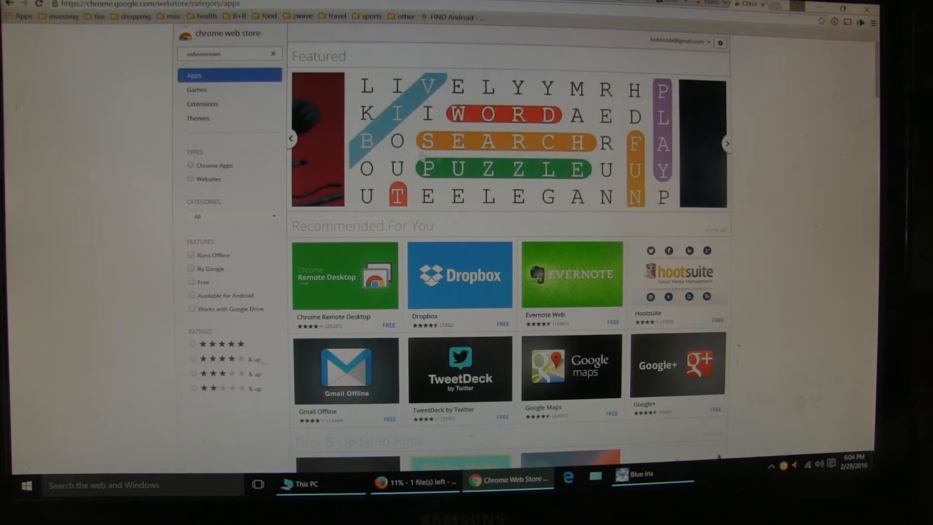
mouse_move(91, 133)
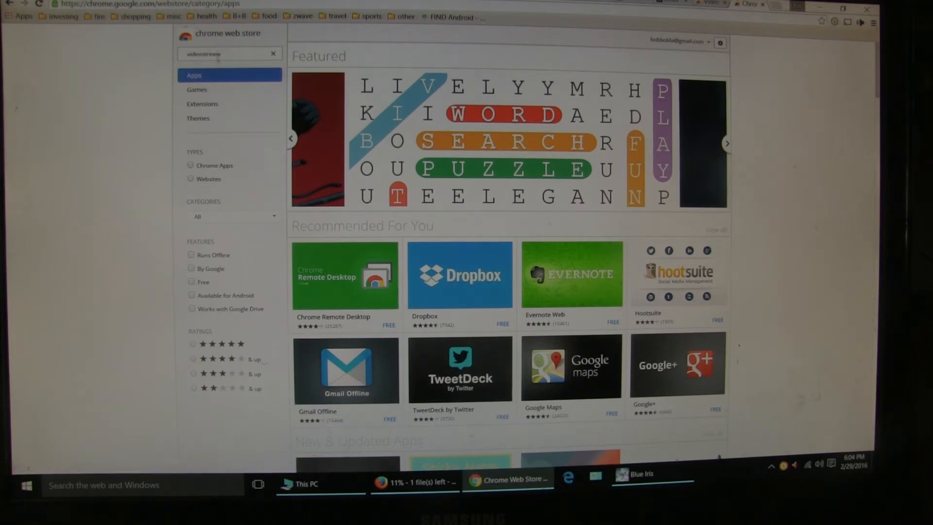
click(727, 143)
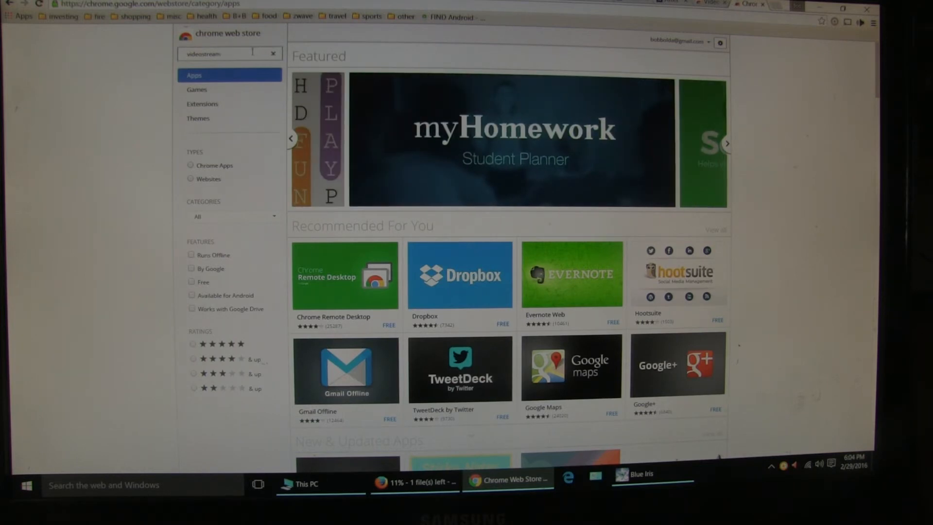
click(727, 143)
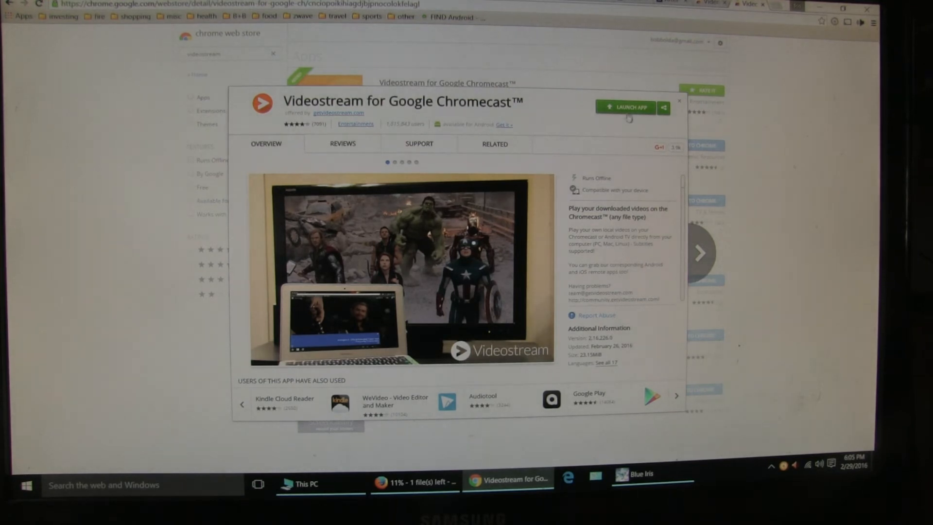
Launch the Videostream for Google Chromecast app from its store listing.
click(628, 107)
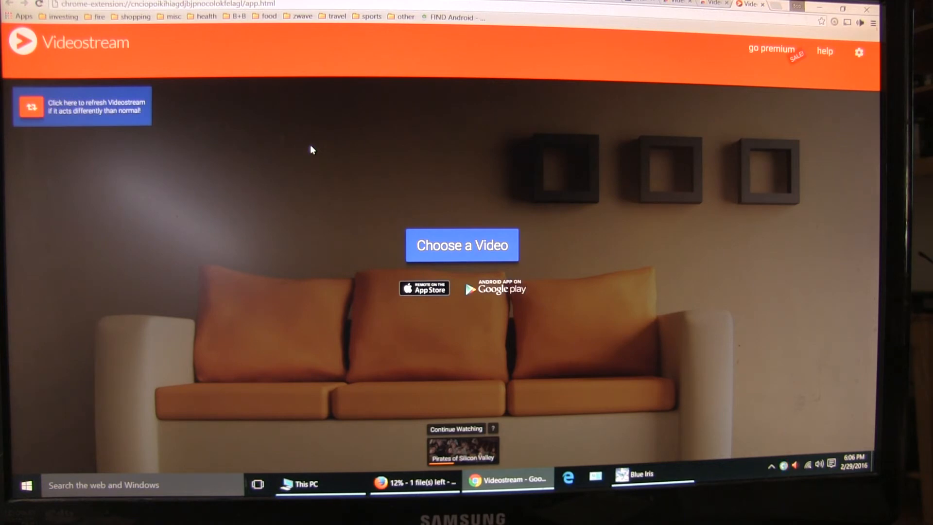
mouse_move(318, 152)
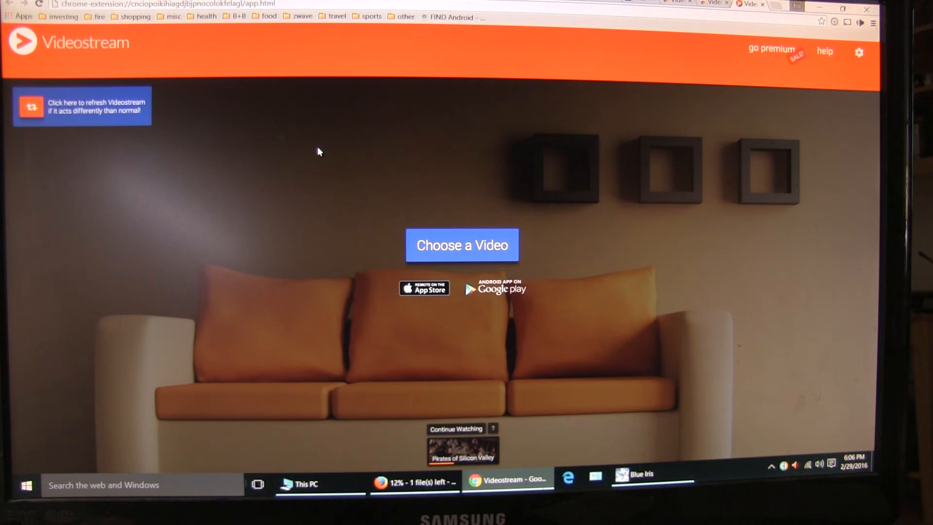
Choose to pick a local video, bringing up the file picker.
click(462, 245)
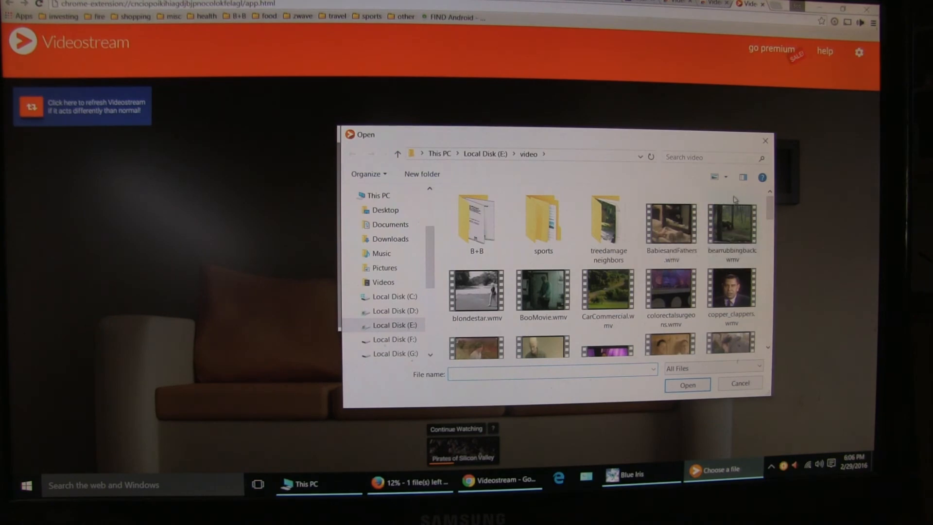
Close the file picker, returning to the Videostream home screen.
click(739, 383)
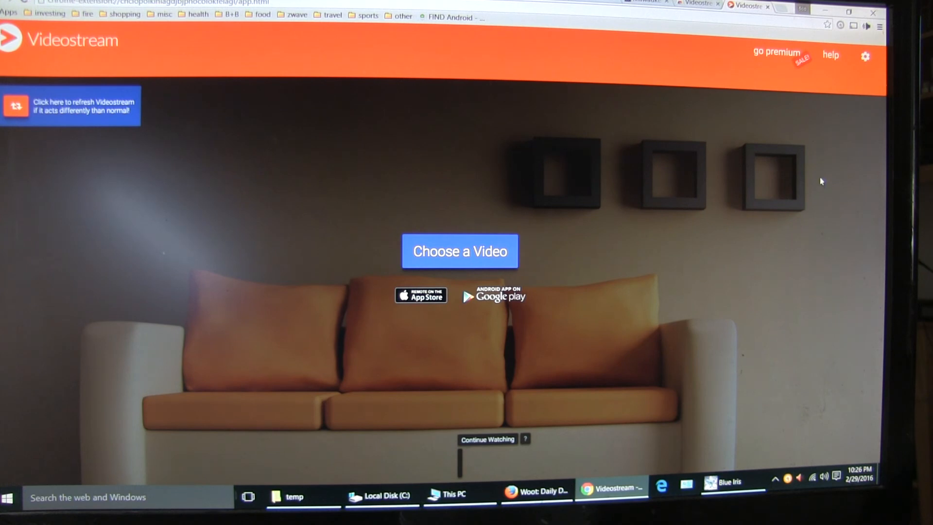
mouse_move(867, 26)
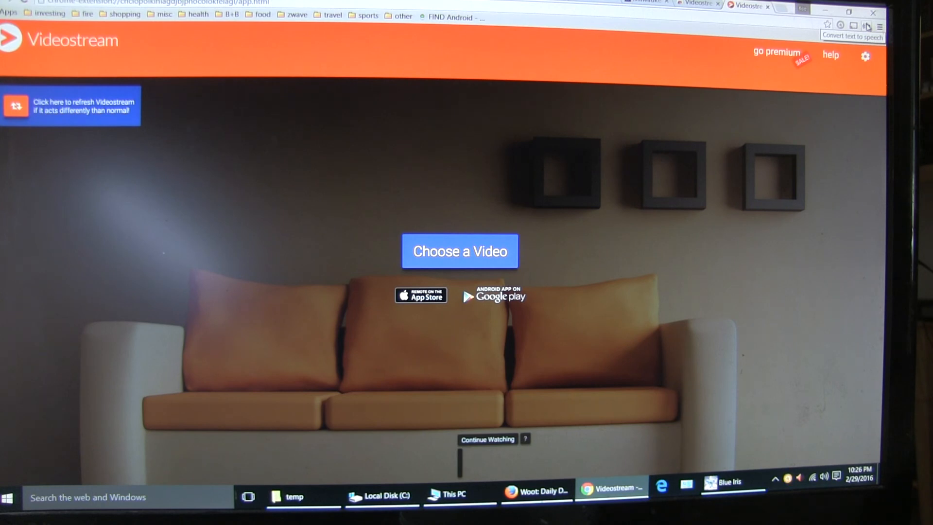
Expand More tools in the Chrome menu to reveal the Extensions entry.
click(879, 26)
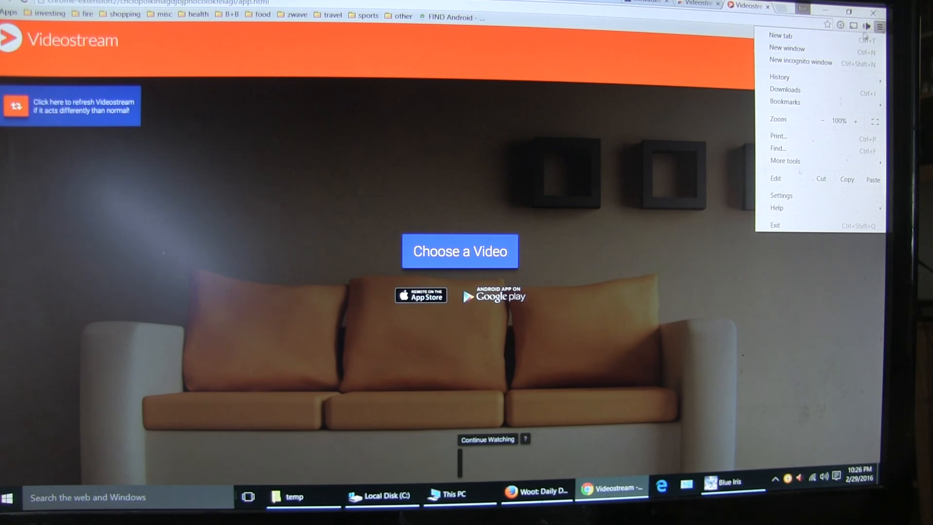
click(785, 160)
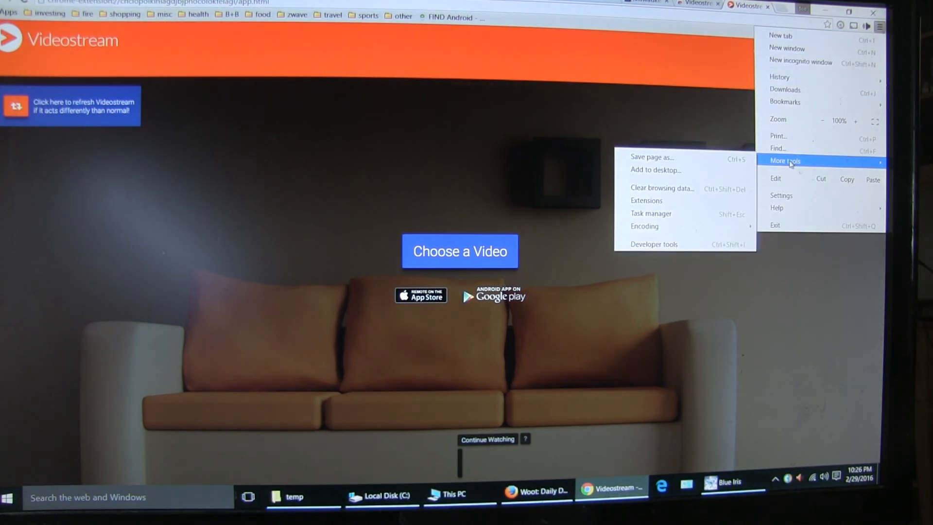